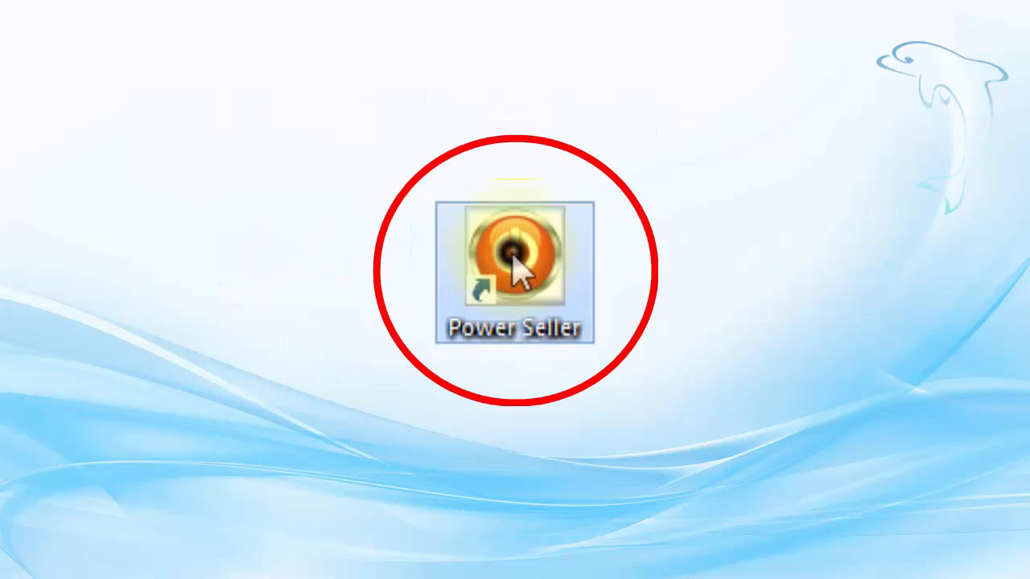
# Step: Launch The Power Seller from its desktop shortcut and open the Power Dialer
pyautogui.doubleClick(515, 250)
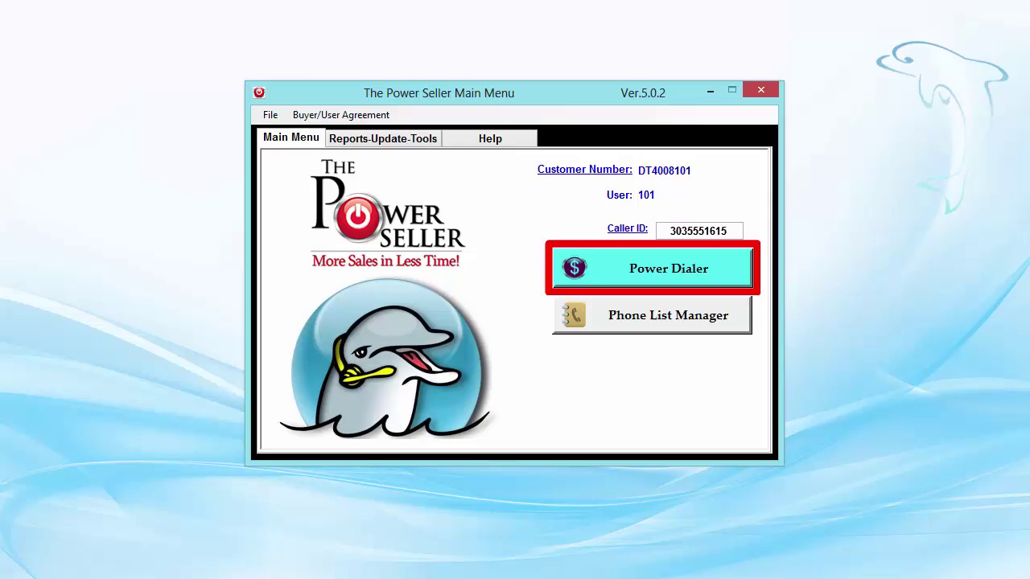
pyautogui.click(651, 315)
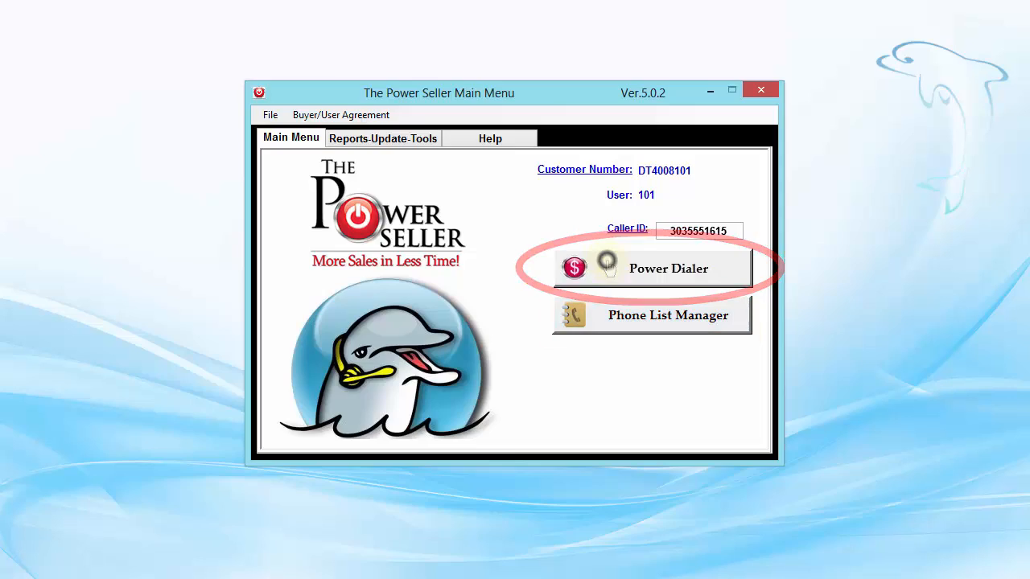
pyautogui.click(651, 267)
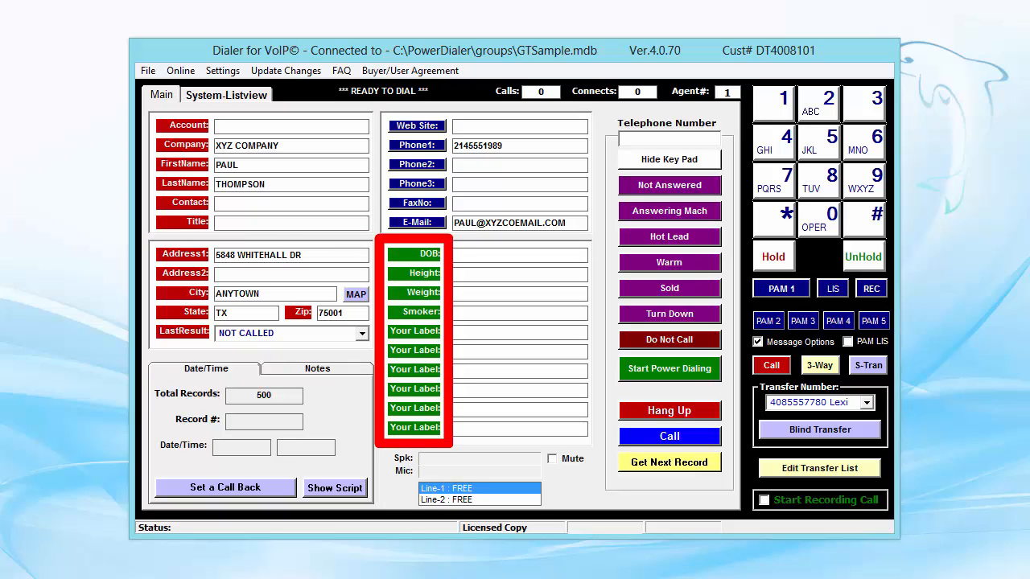
# Step: View the lead's Notes tab, then return to the Date/Time tab
pyautogui.click(318, 369)
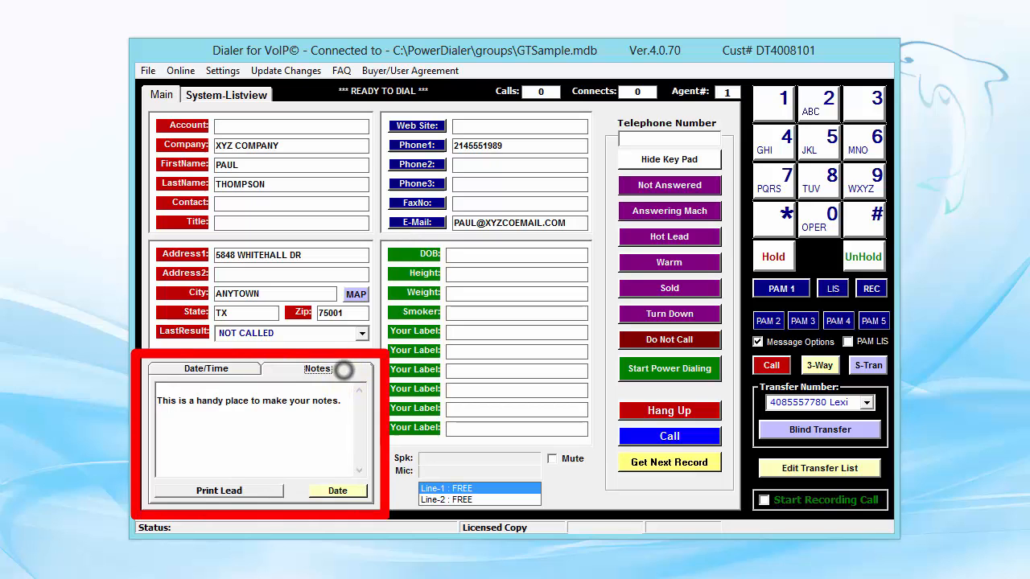
pyautogui.click(205, 368)
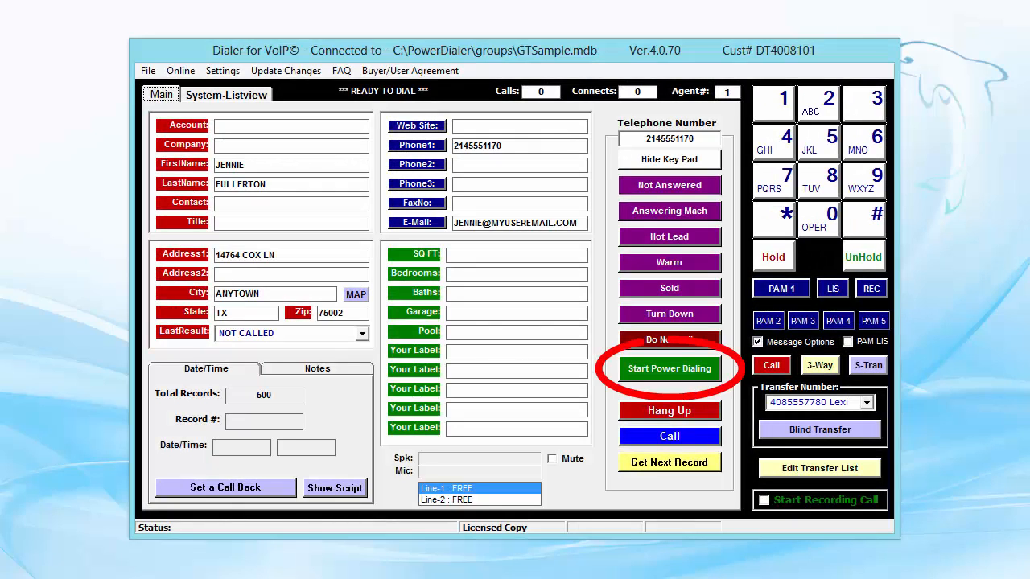
# Step: Power-dial through the GTSample list until a call connects, then show the call scripts
pyautogui.click(669, 367)
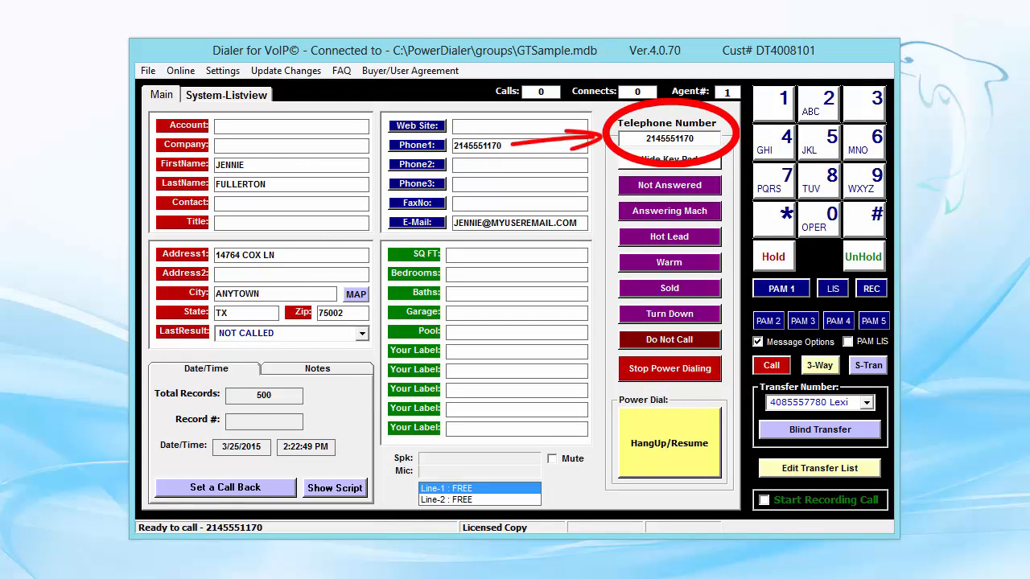
pyautogui.click(770, 365)
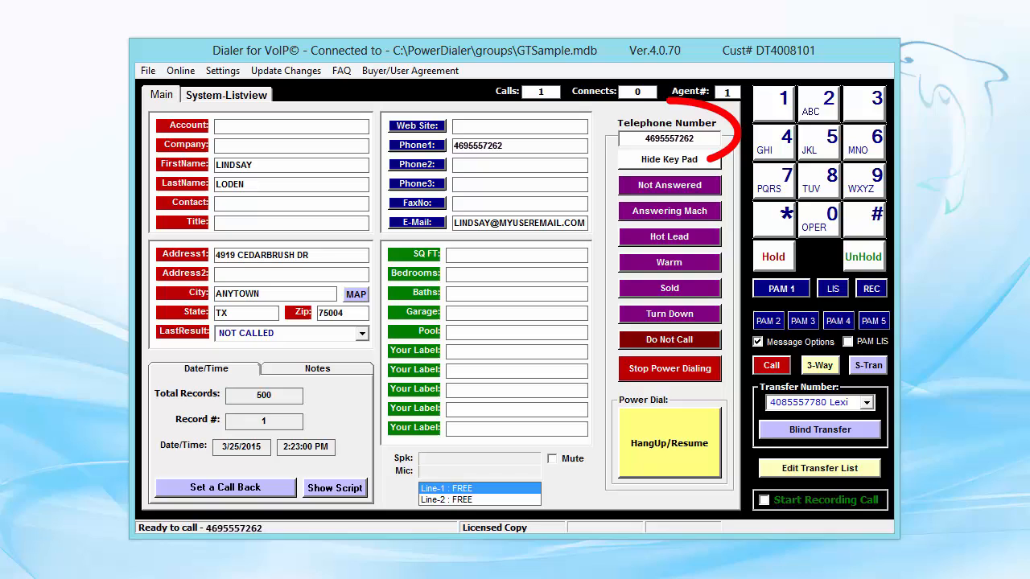
pyautogui.click(770, 364)
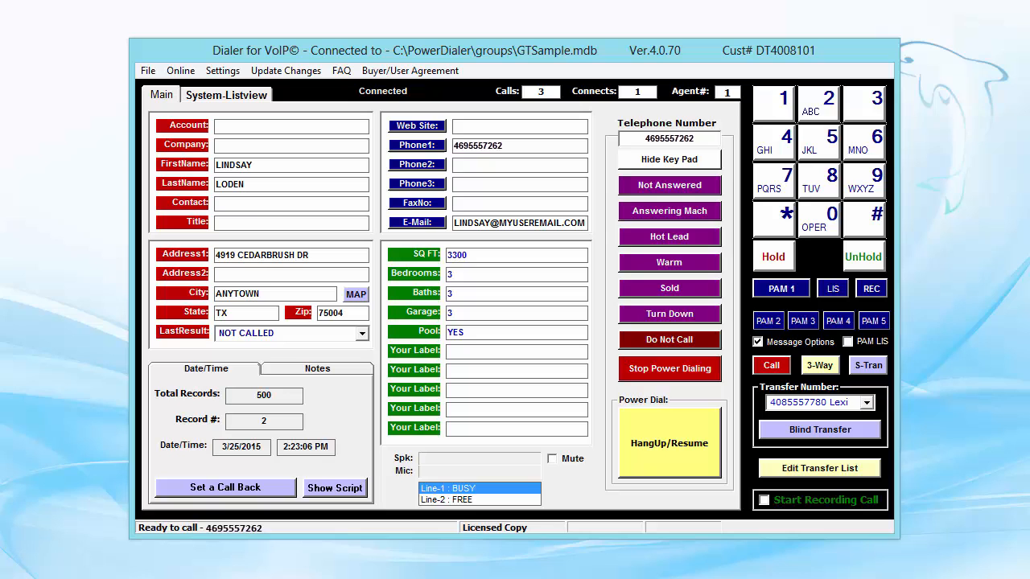
pyautogui.click(334, 488)
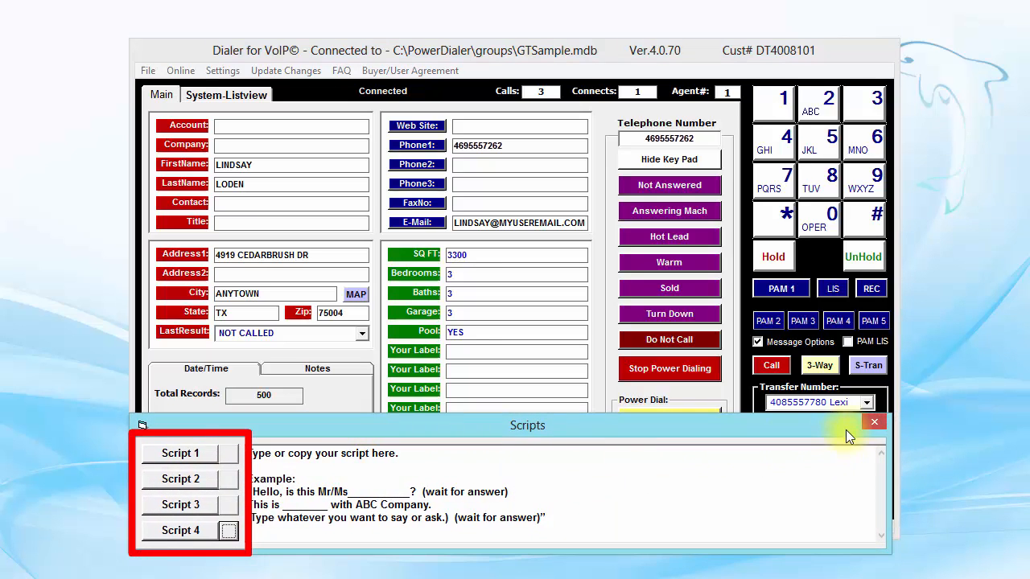
# Step: Close the scripts and book a 10:00 callback appointment for the lead, hiding the reminder
pyautogui.click(874, 422)
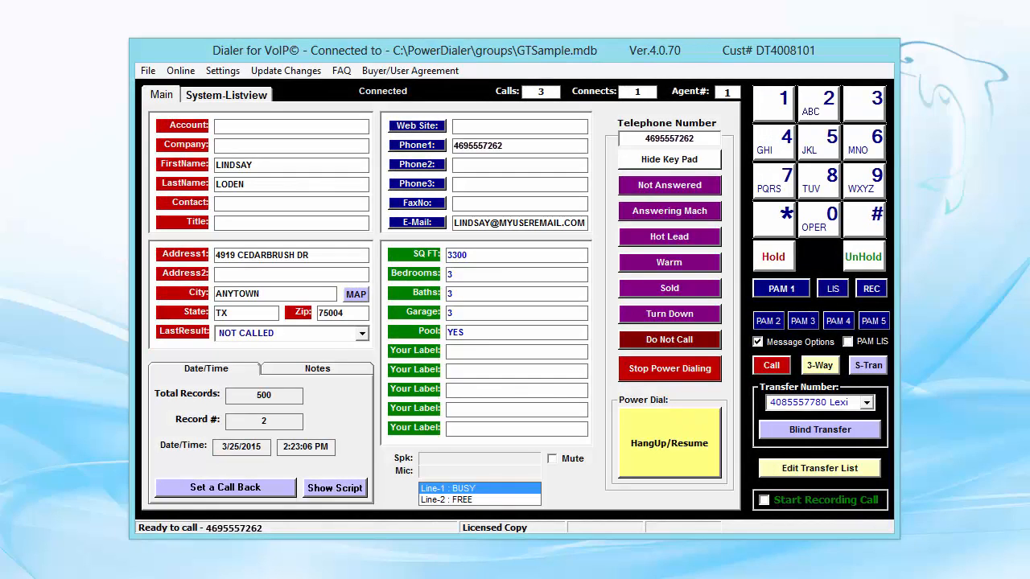
pyautogui.click(226, 487)
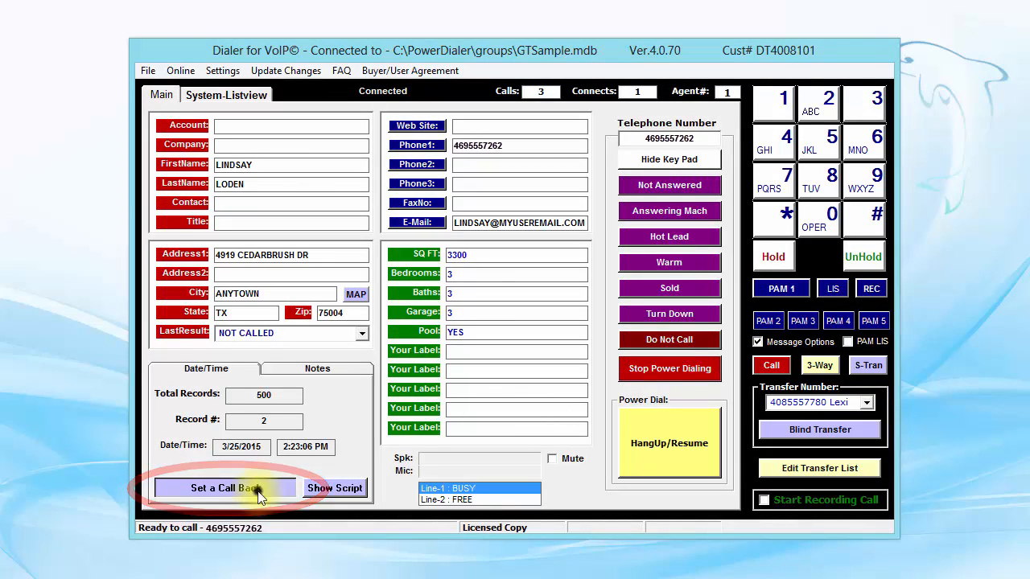
pyautogui.click(223, 489)
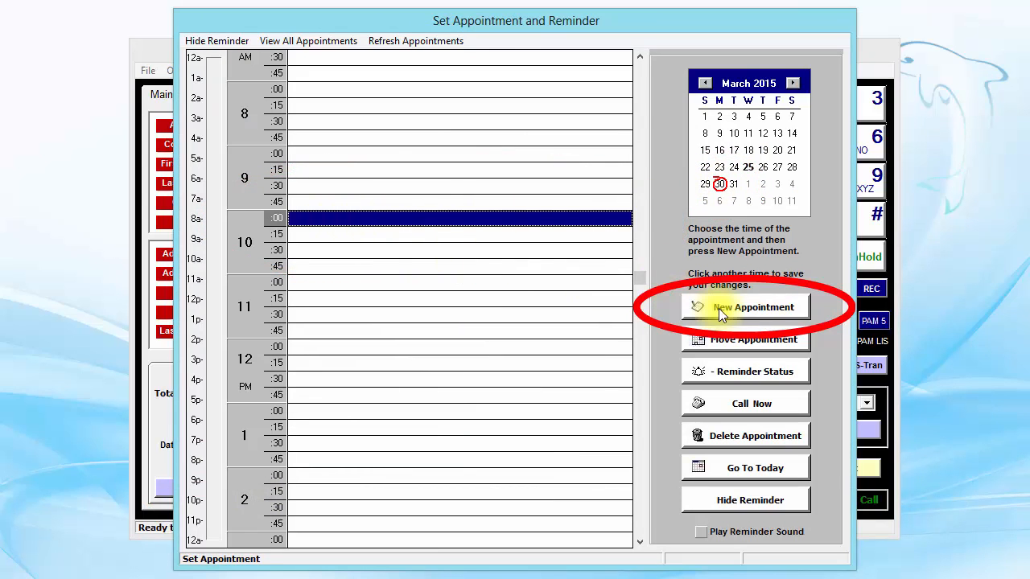
pyautogui.click(751, 307)
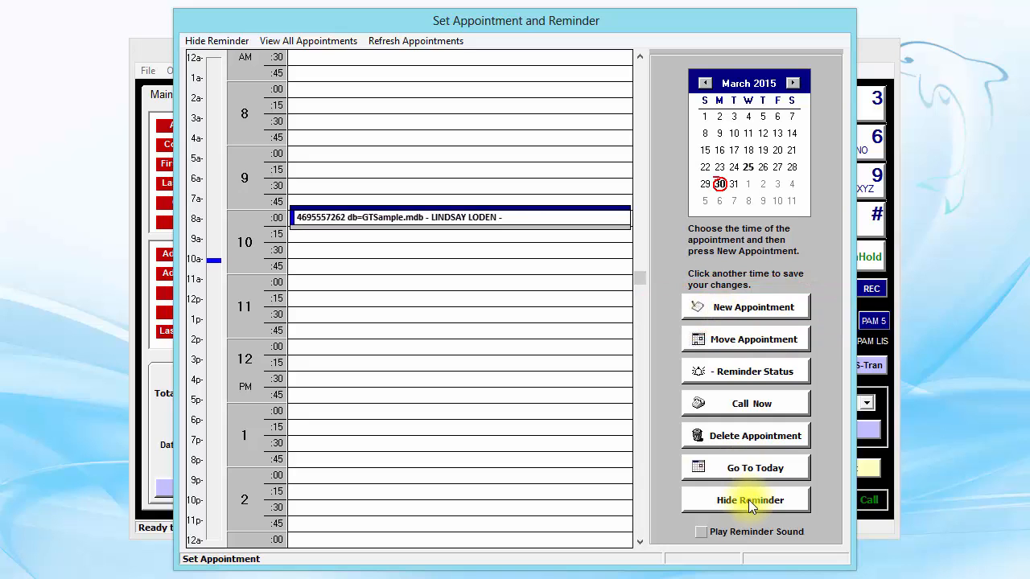
pyautogui.click(749, 500)
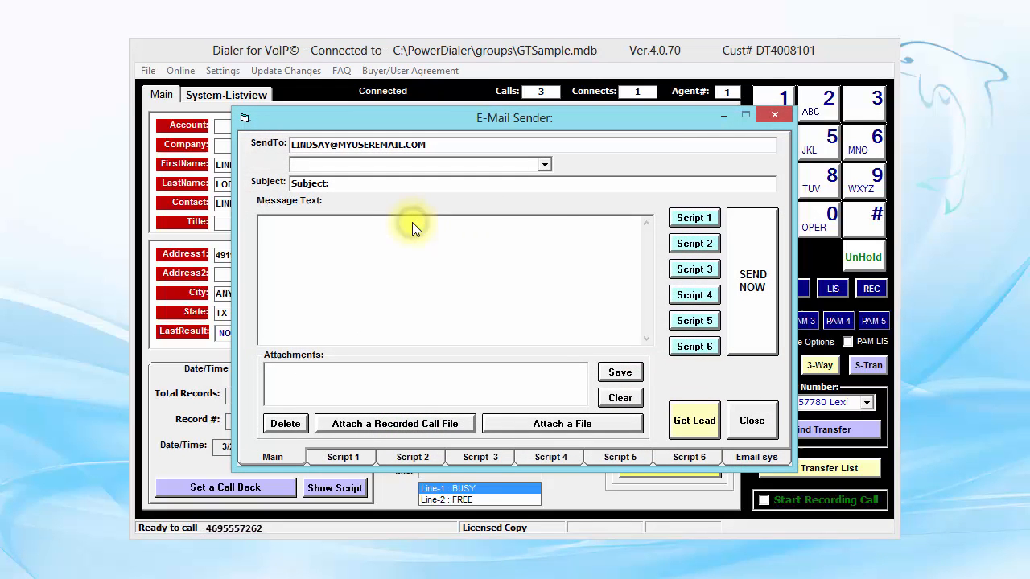
# Step: Fill the lead's email from the Script 1 template, then return to the lead record
pyautogui.click(694, 218)
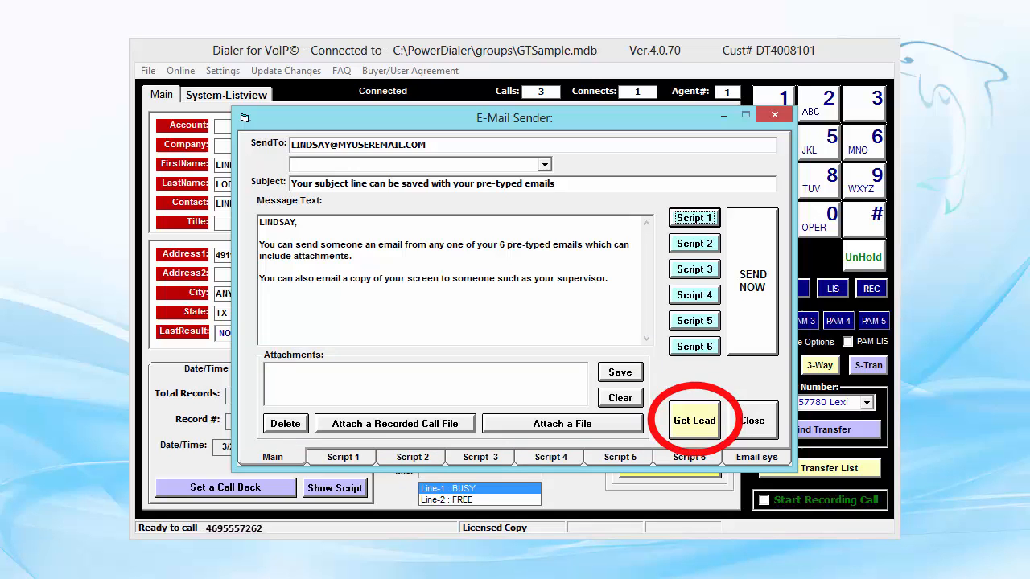
pyautogui.click(693, 420)
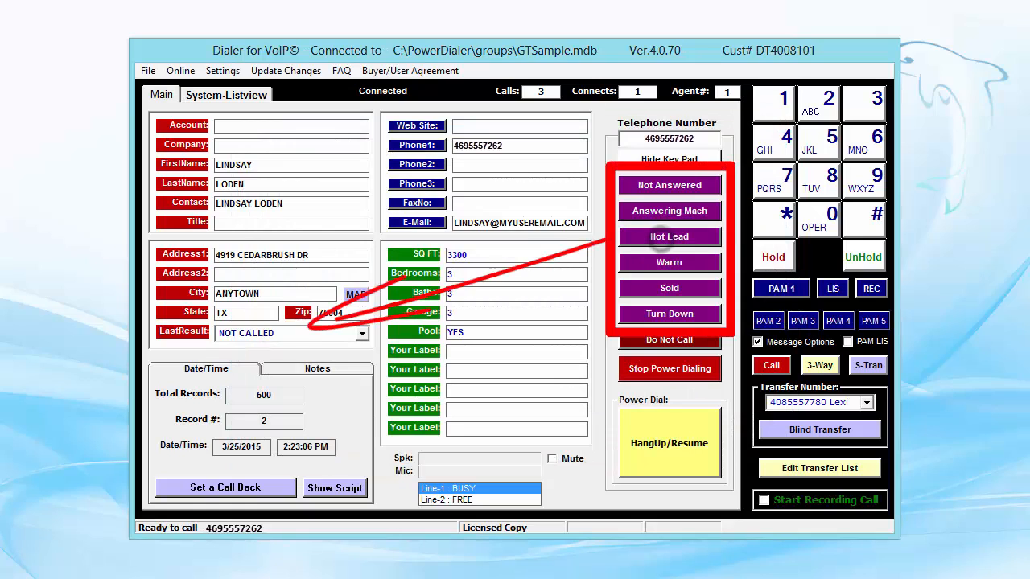
# Step: Record a disposition for the connected call, ending it and stopping power dialing
pyautogui.click(668, 235)
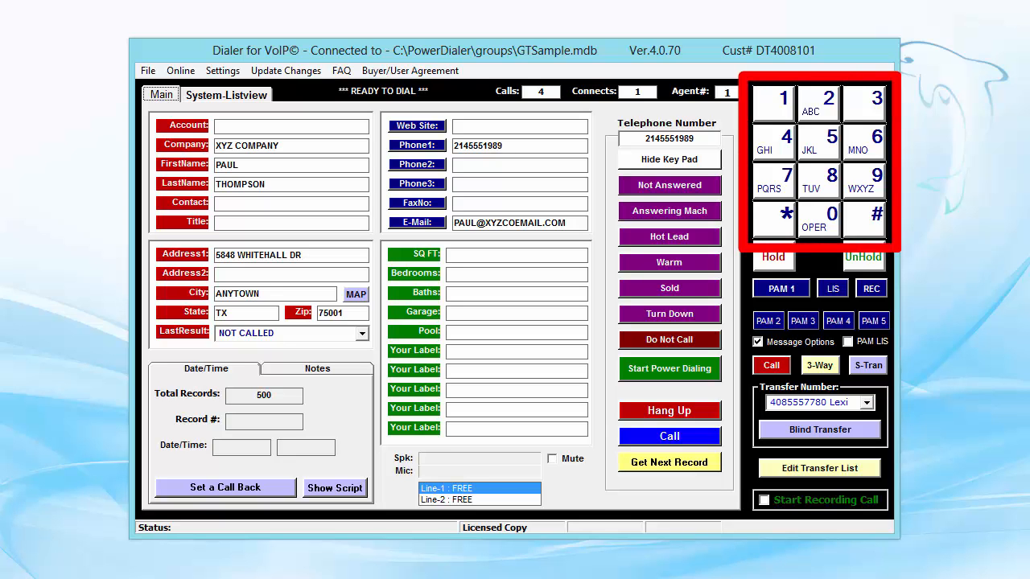
# Step: Turn call recording on and then off again for the loaded lead
pyautogui.click(668, 462)
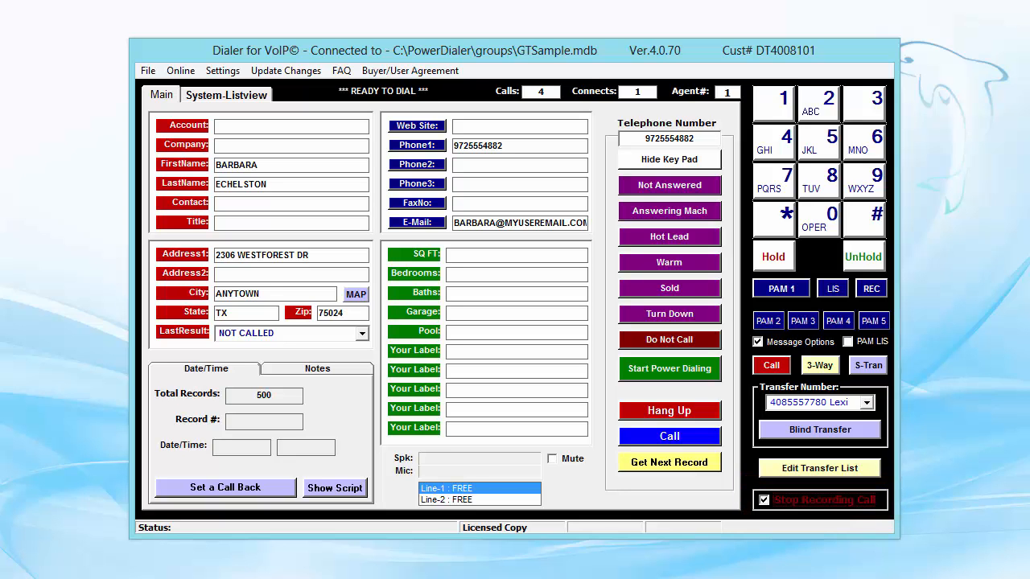
pyautogui.click(669, 211)
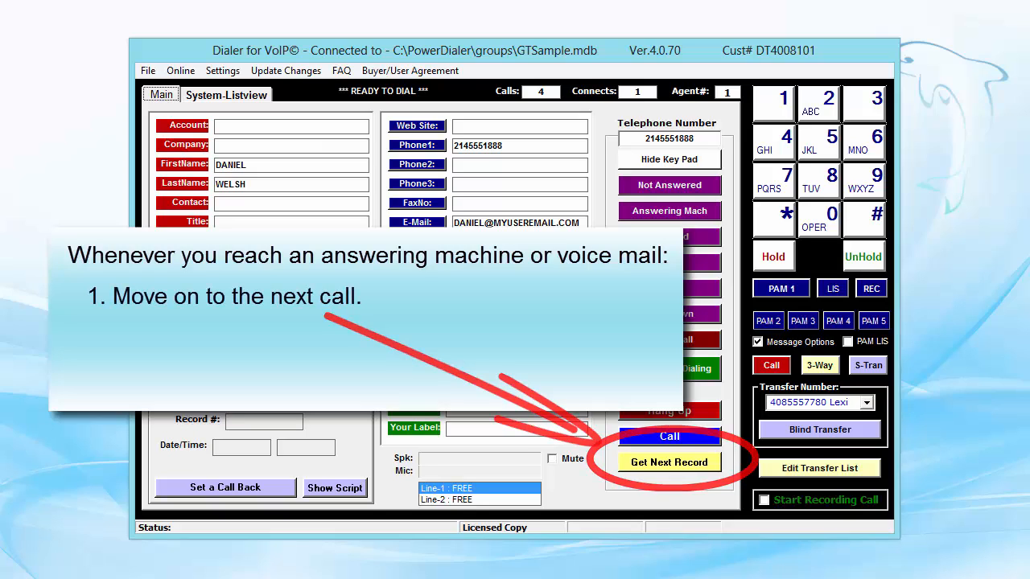
# Step: Skip past the voicemail to the next lead record
pyautogui.click(669, 462)
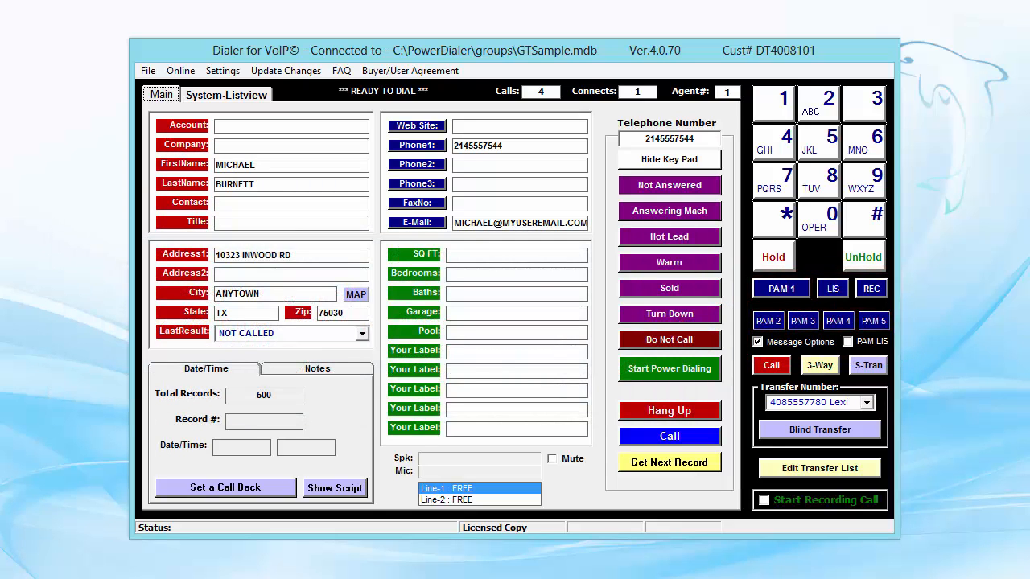
pyautogui.click(669, 462)
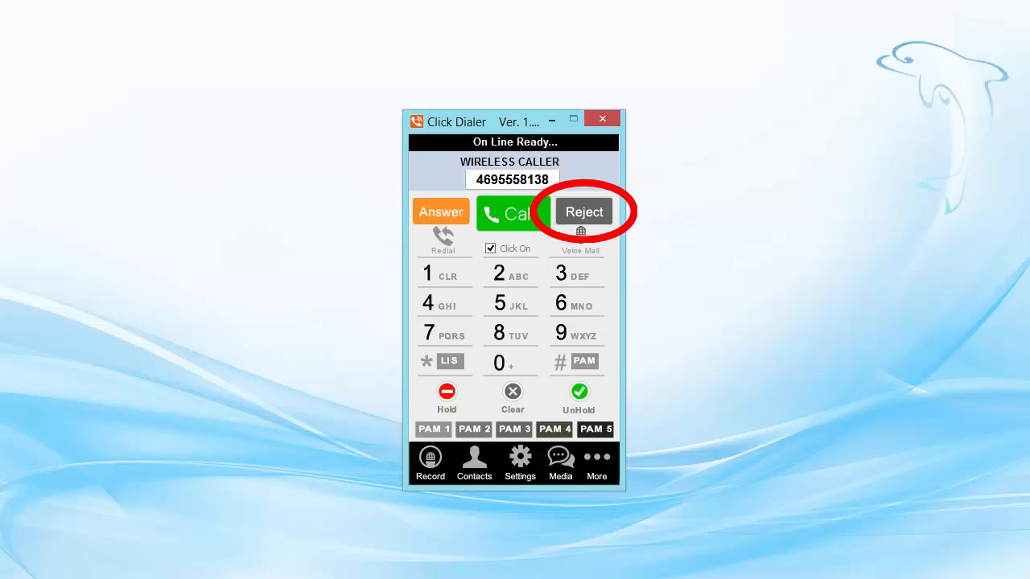
# Step: Reject the incoming wireless call on the Click Dialer softphone
pyautogui.click(584, 211)
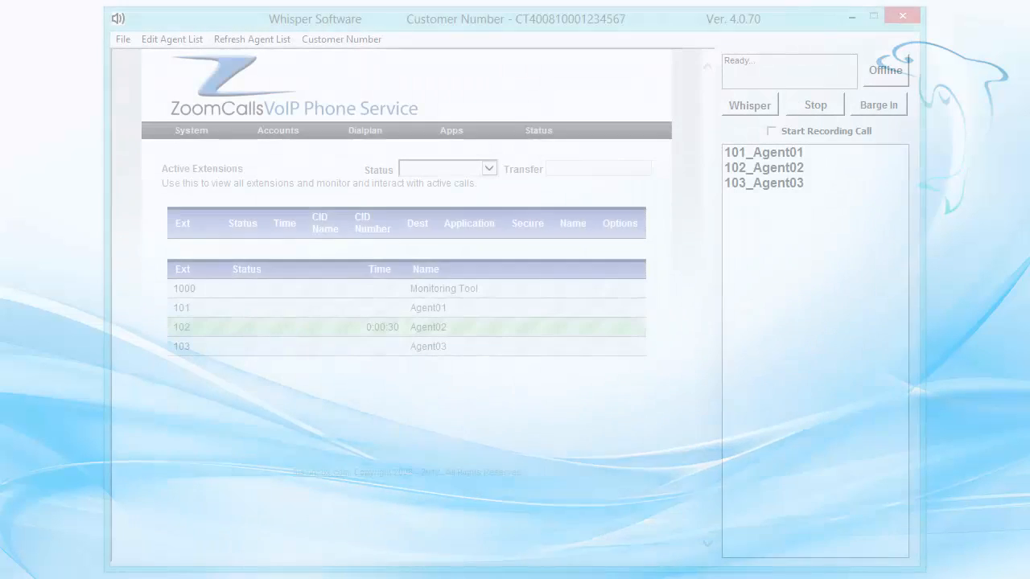